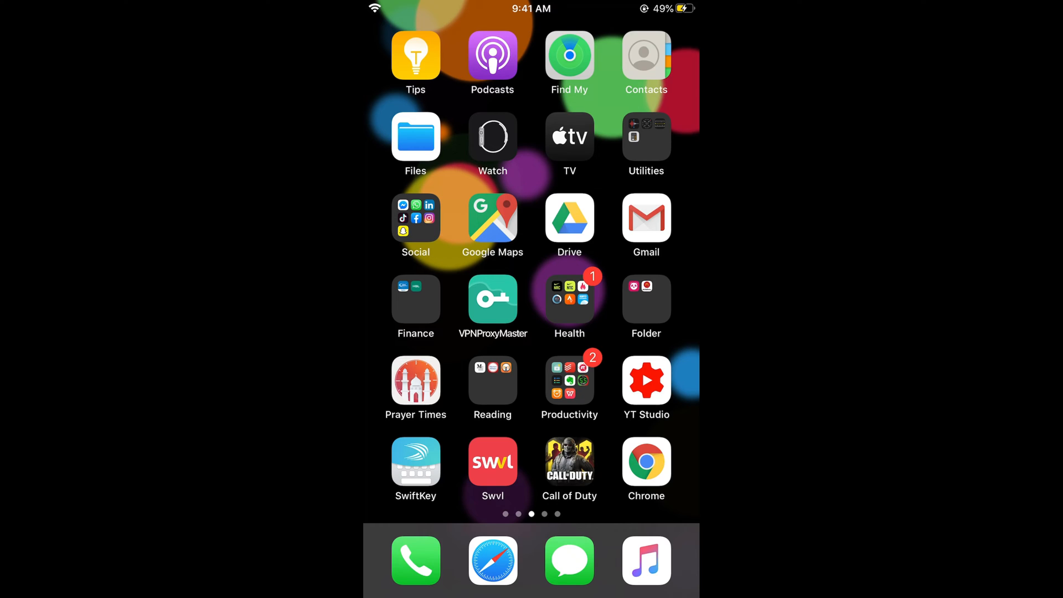
Launch Gmail from the iPhone Home Screen
left_click(644, 218)
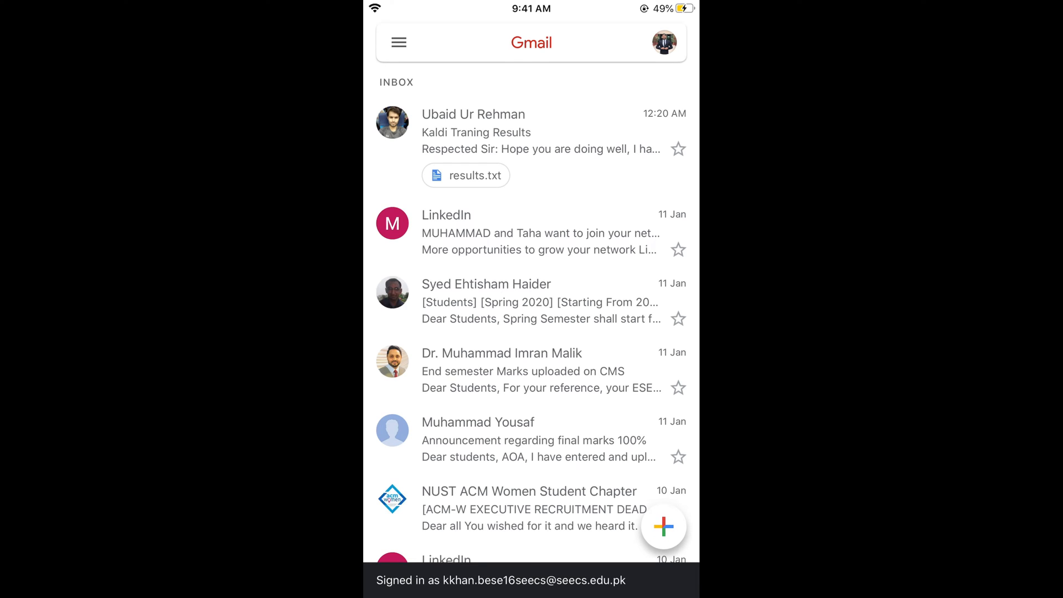
left_click(528, 42)
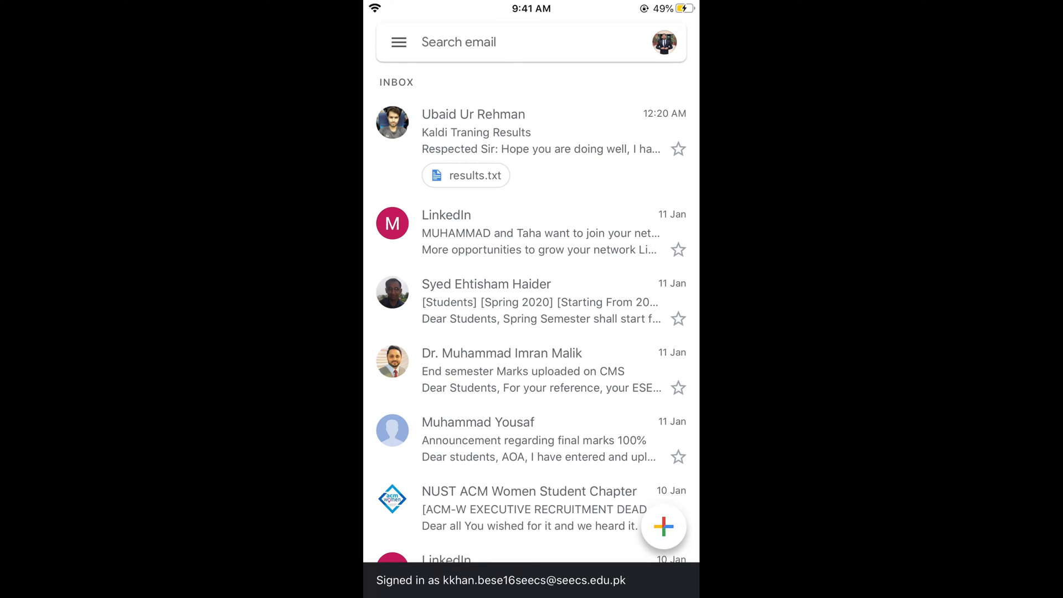
left_click(664, 42)
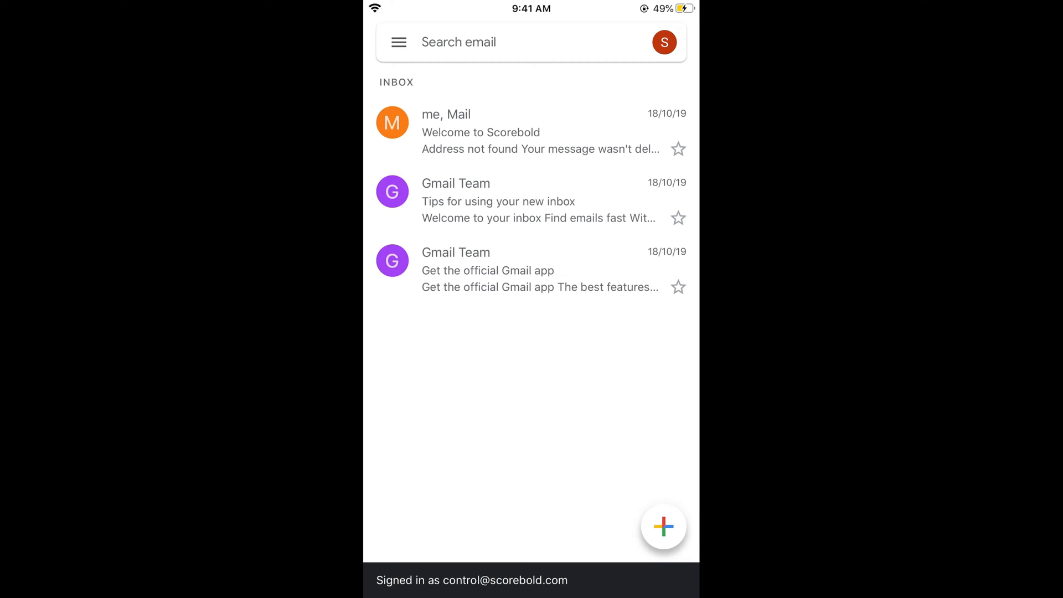
Open 'Manage accounts on this device' from the account switcher
left_click(663, 42)
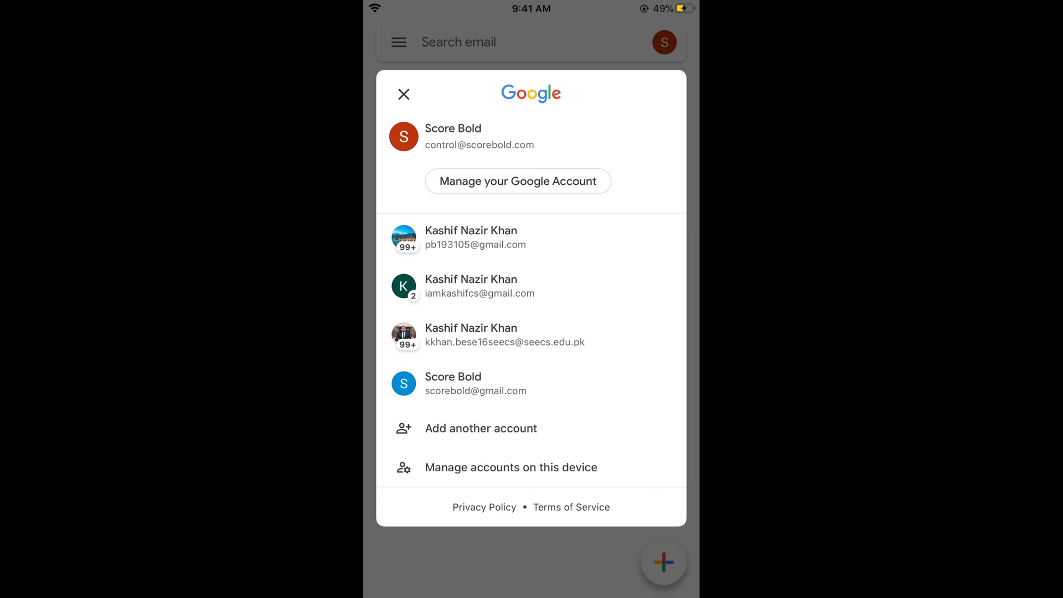
left_click(510, 467)
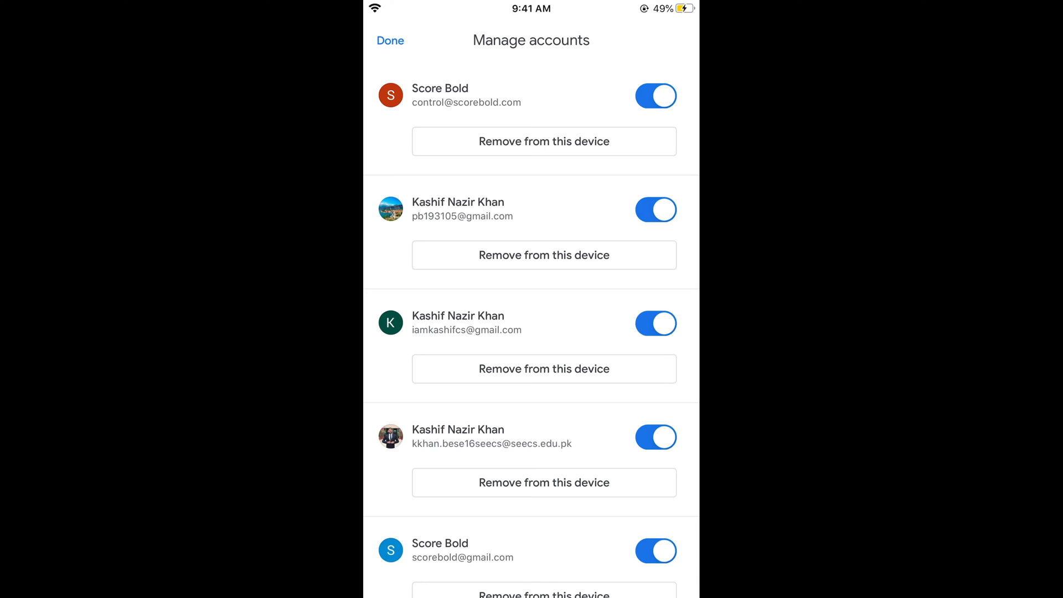
left_click(543, 141)
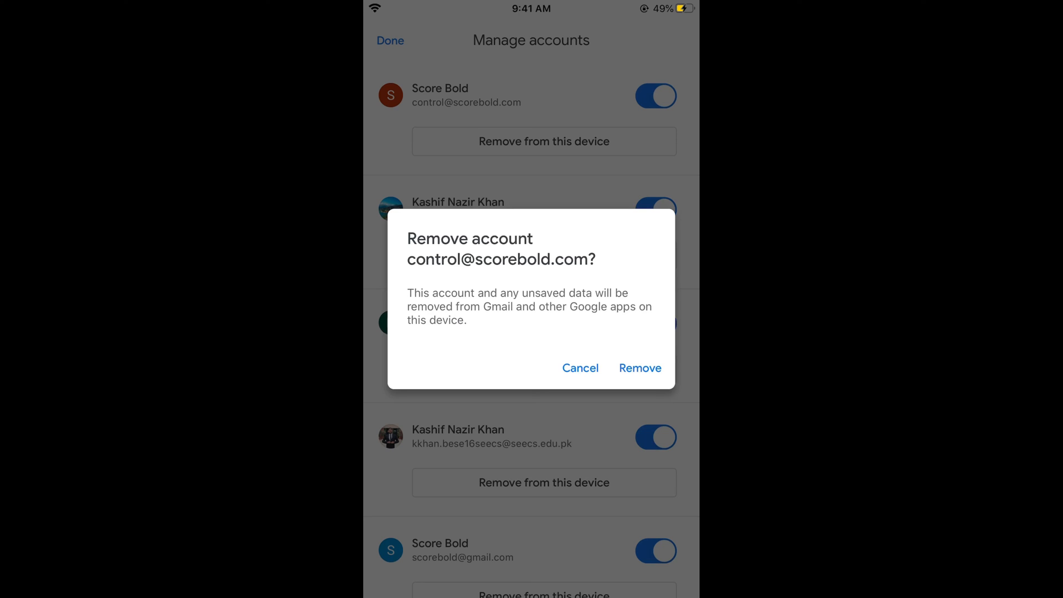
left_click(638, 368)
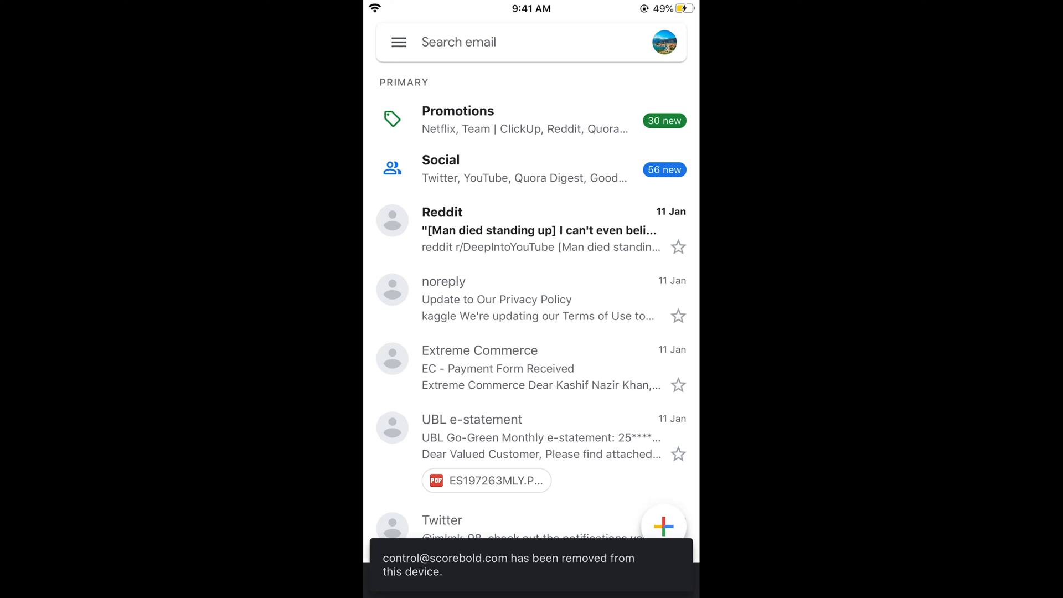
left_click(664, 42)
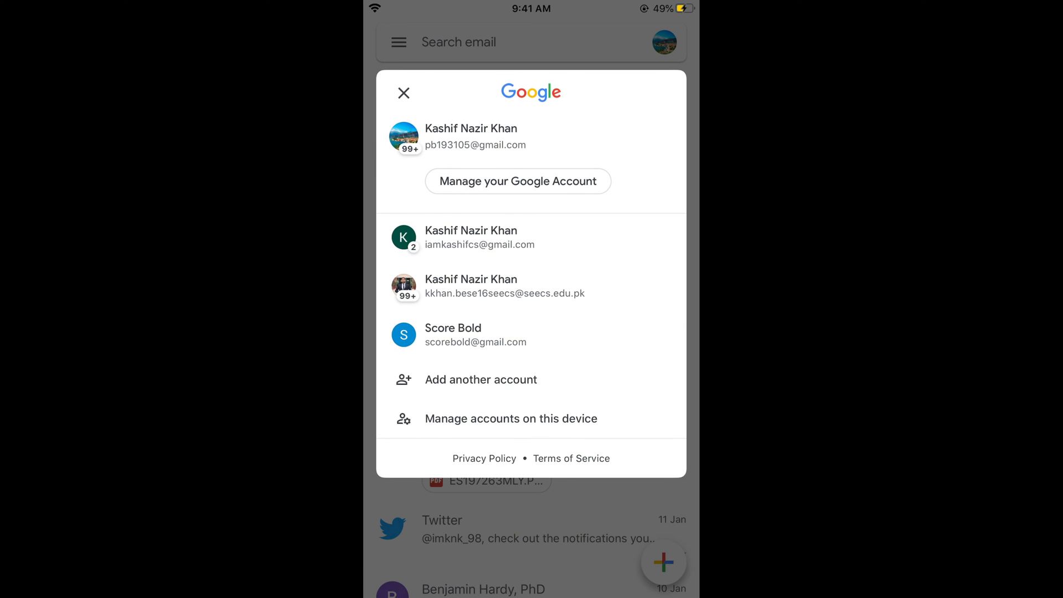
left_click(404, 93)
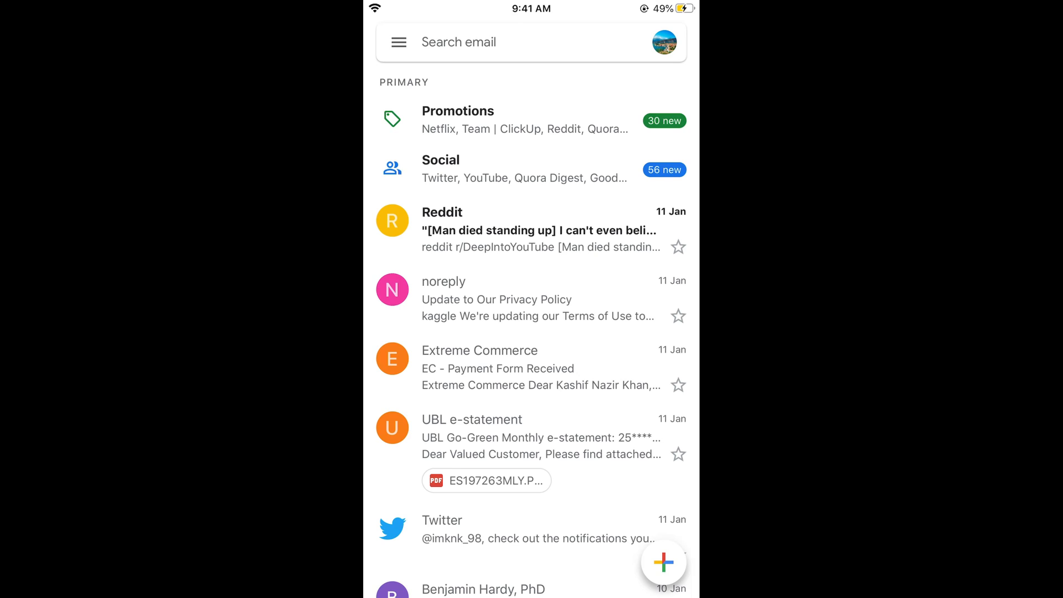